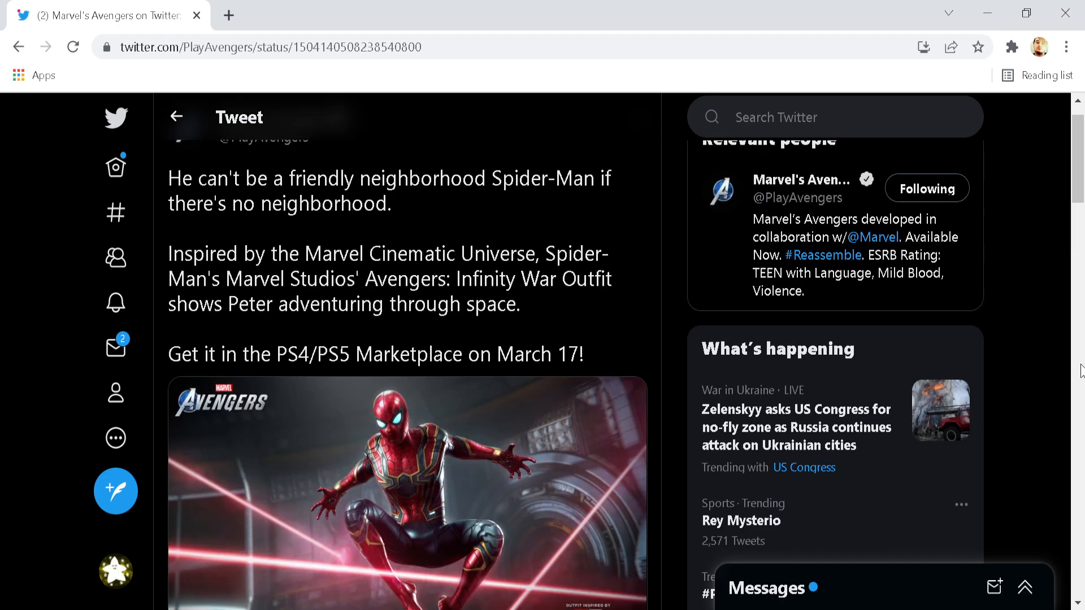
Step: Scroll the Marvel's Avengers tweet down until the full Spider-Man image and post date show
scroll("down", 3)
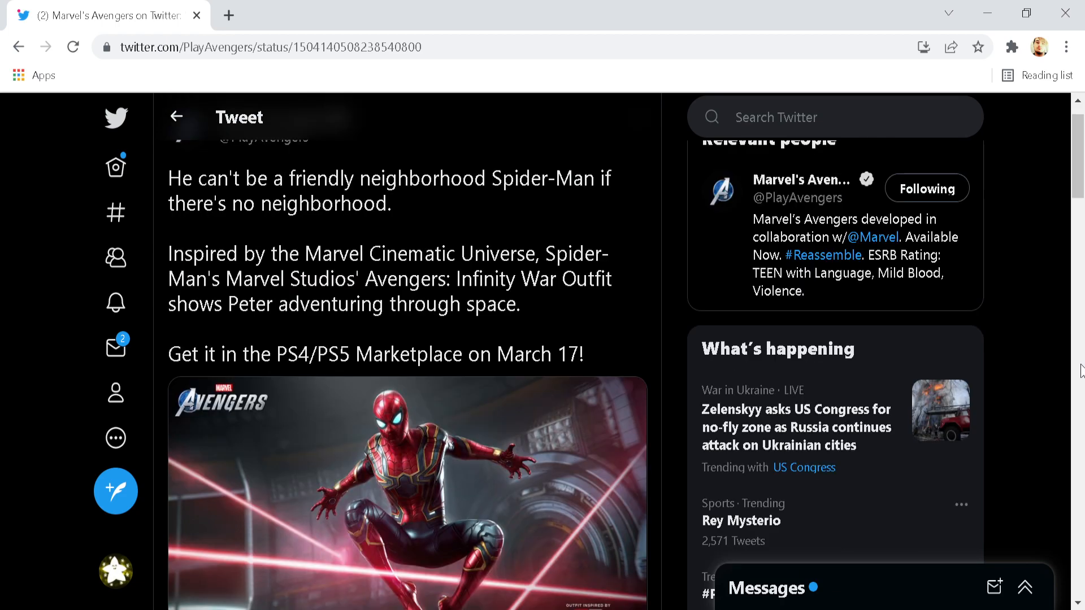
scroll("down", 3)
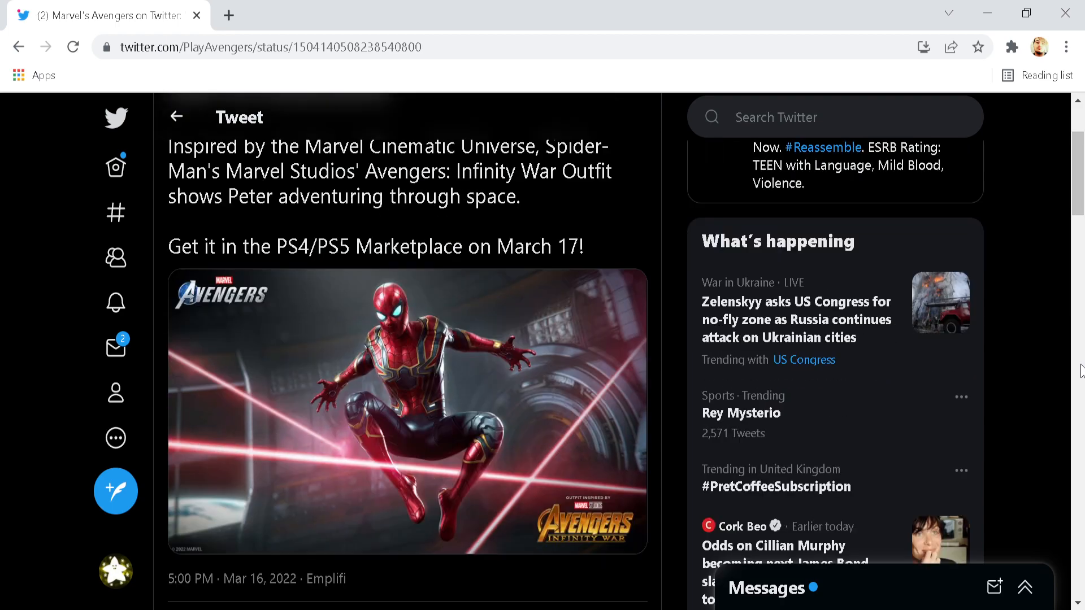
Step: Open the Infinity War Spider-Man outfit image in the full-screen photo viewer
left_click(407, 408)
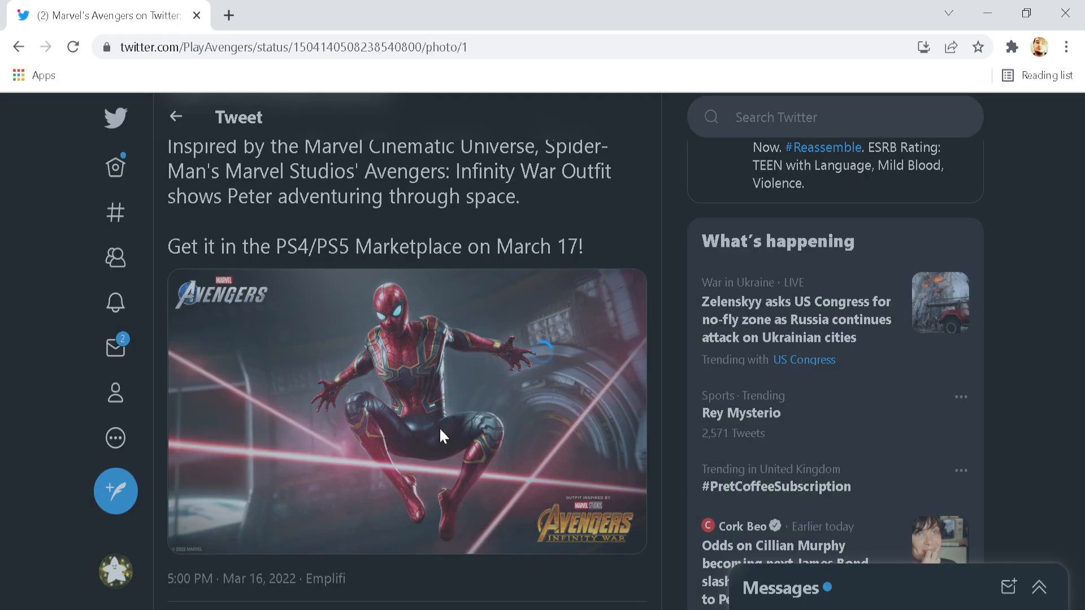
left_click(407, 411)
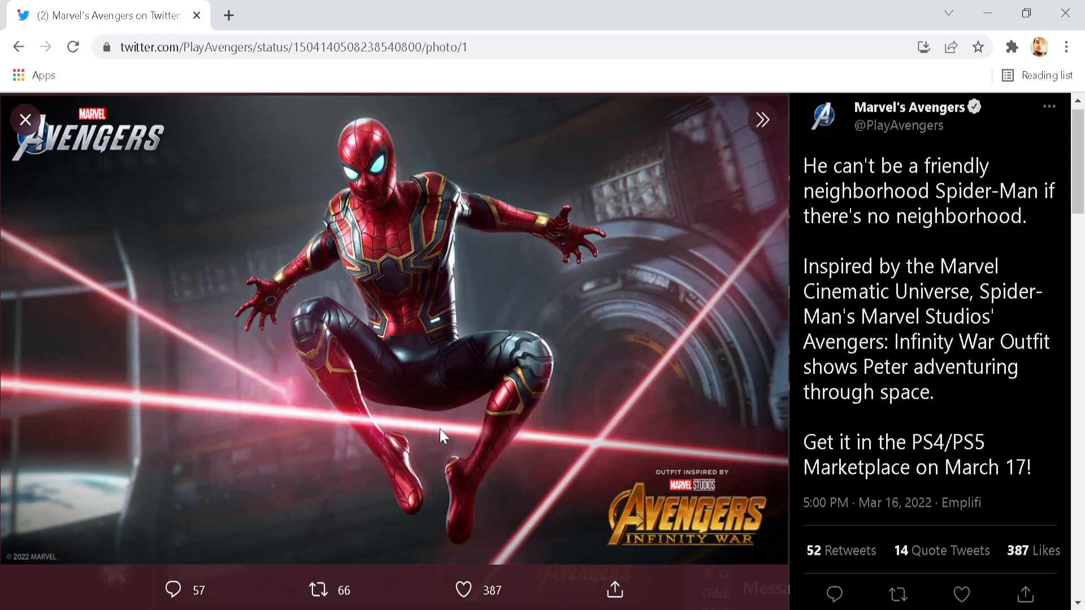
left_click(477, 590)
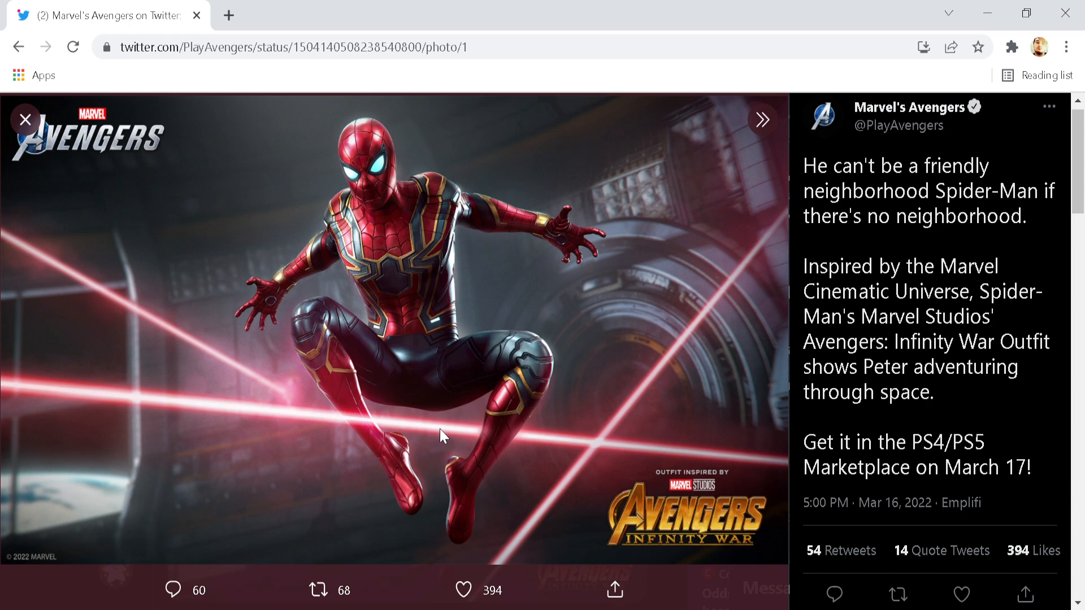
left_click(476, 590)
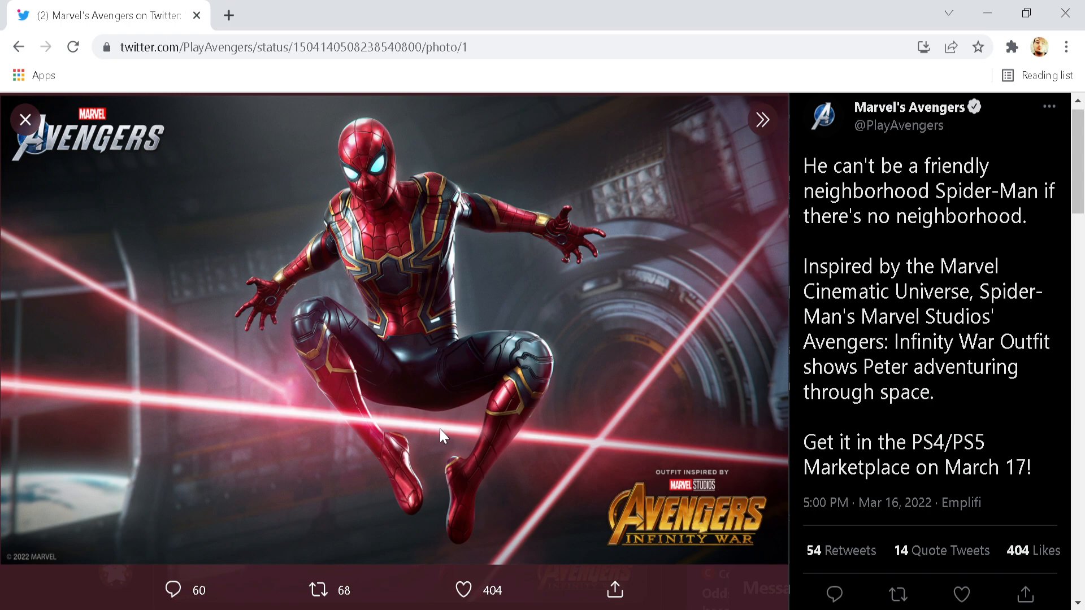
left_click(319, 590)
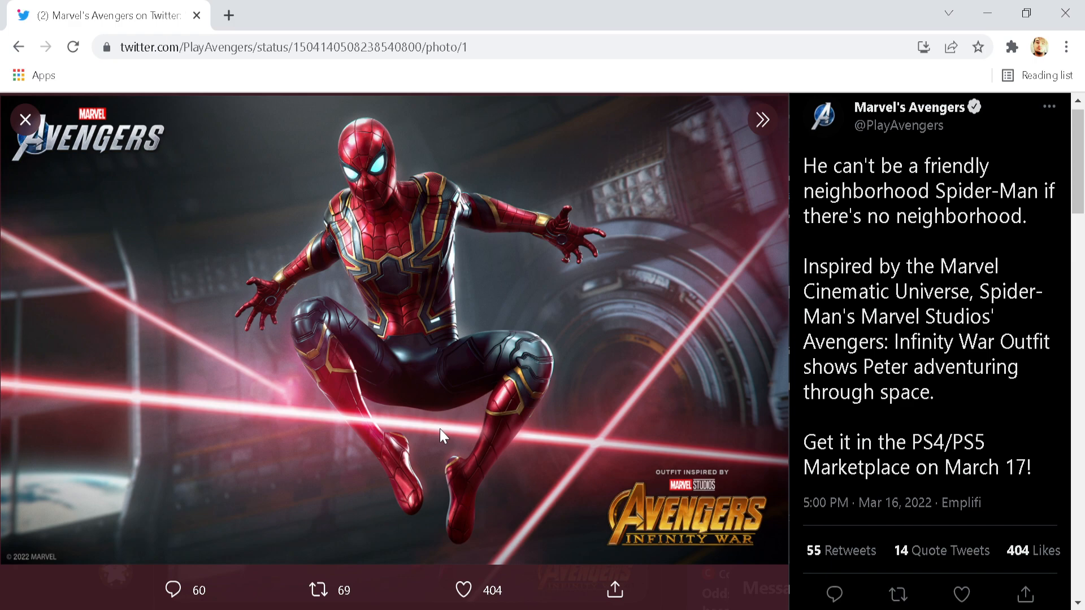
left_click(464, 590)
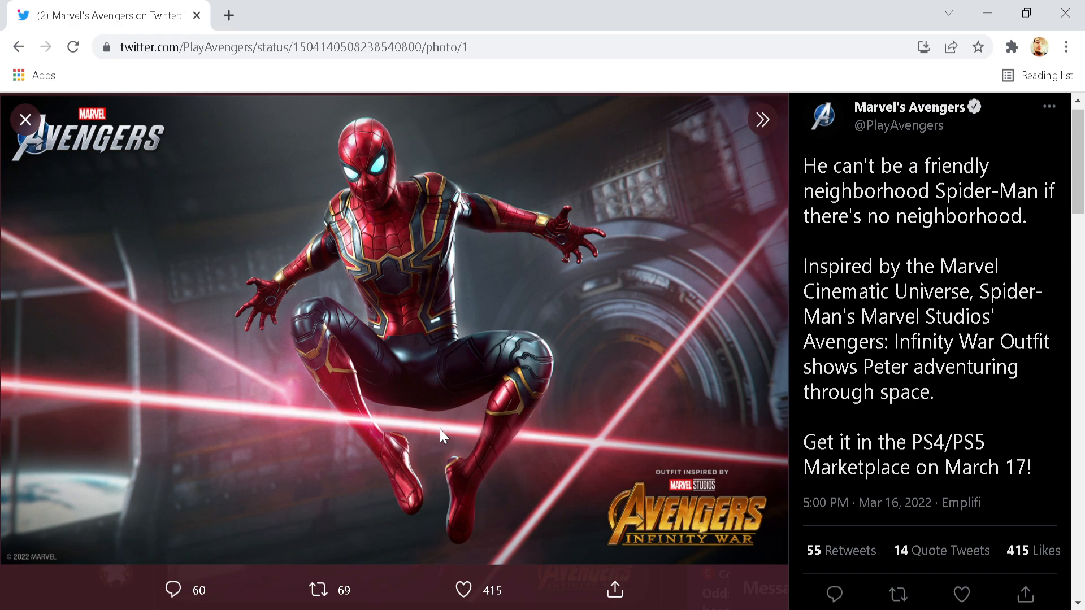
Step: Click around the lower area of the photo viewer beside the tweet text
left_click(319, 591)
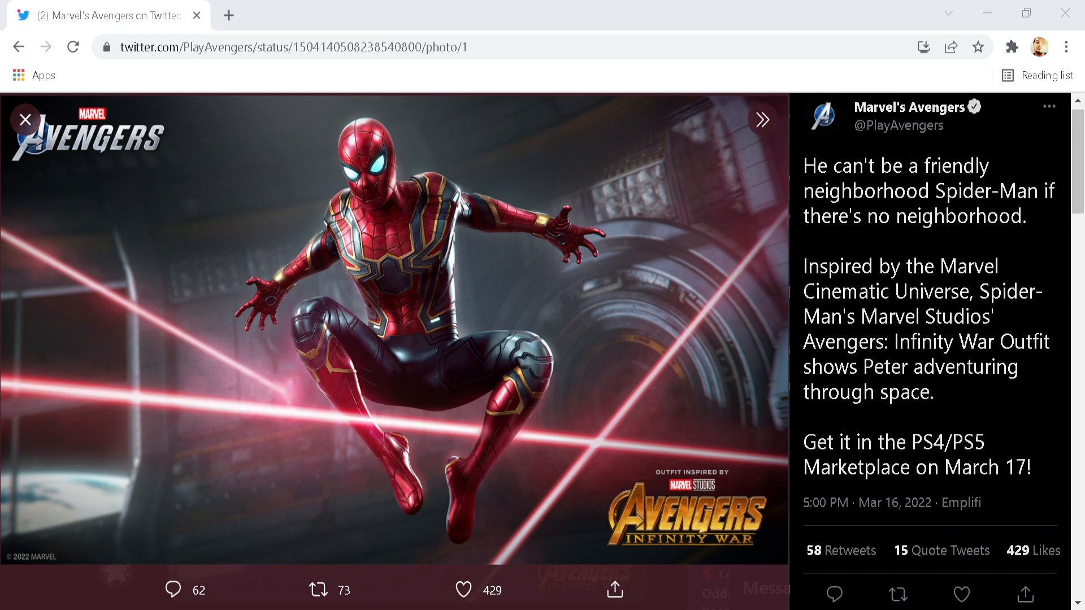
left_click(319, 589)
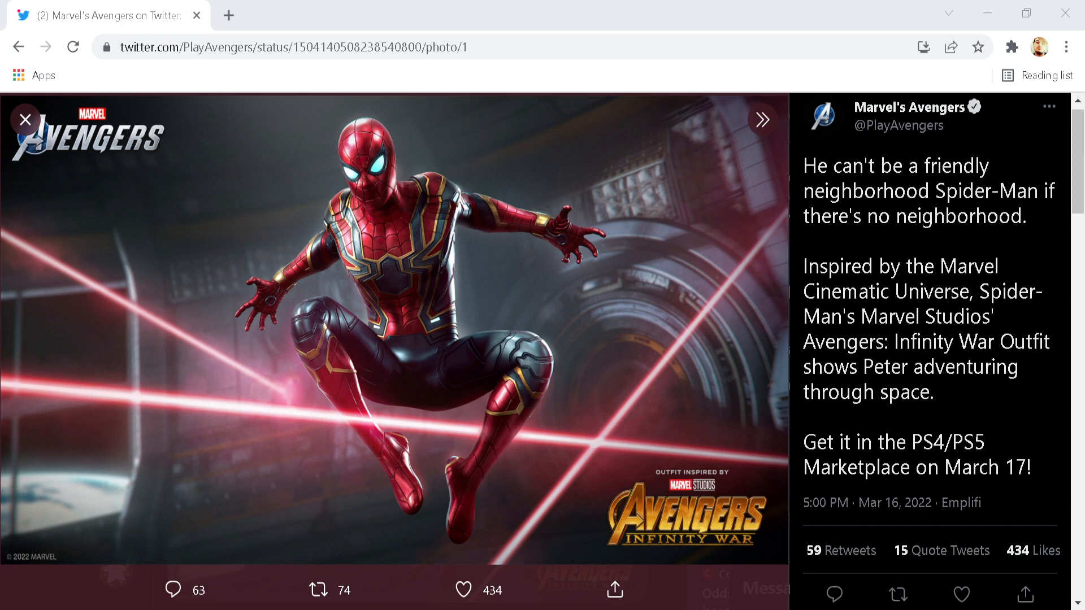
left_click(318, 590)
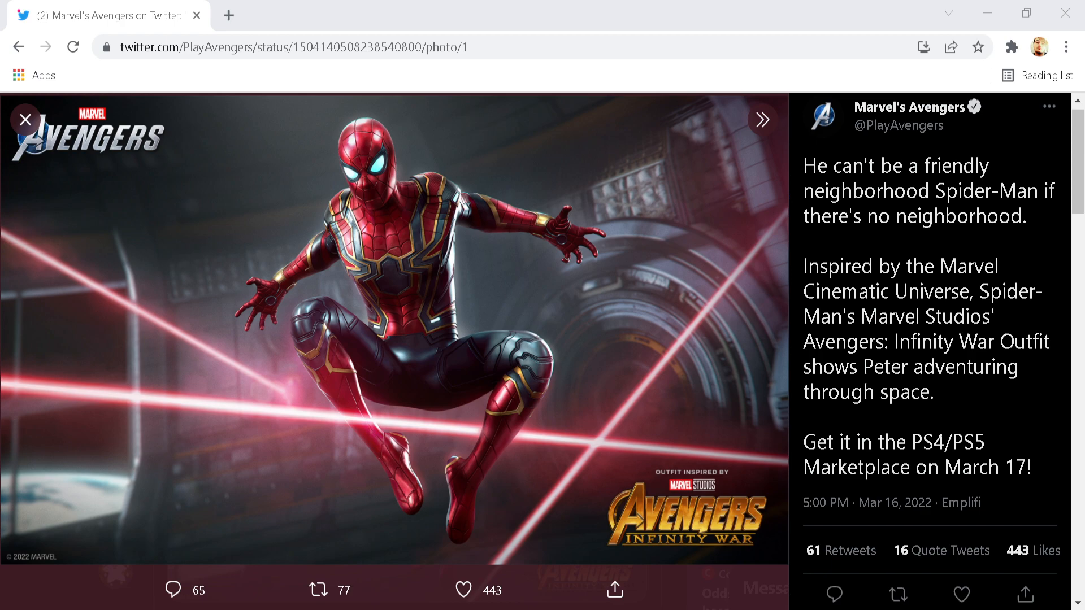
left_click(172, 589)
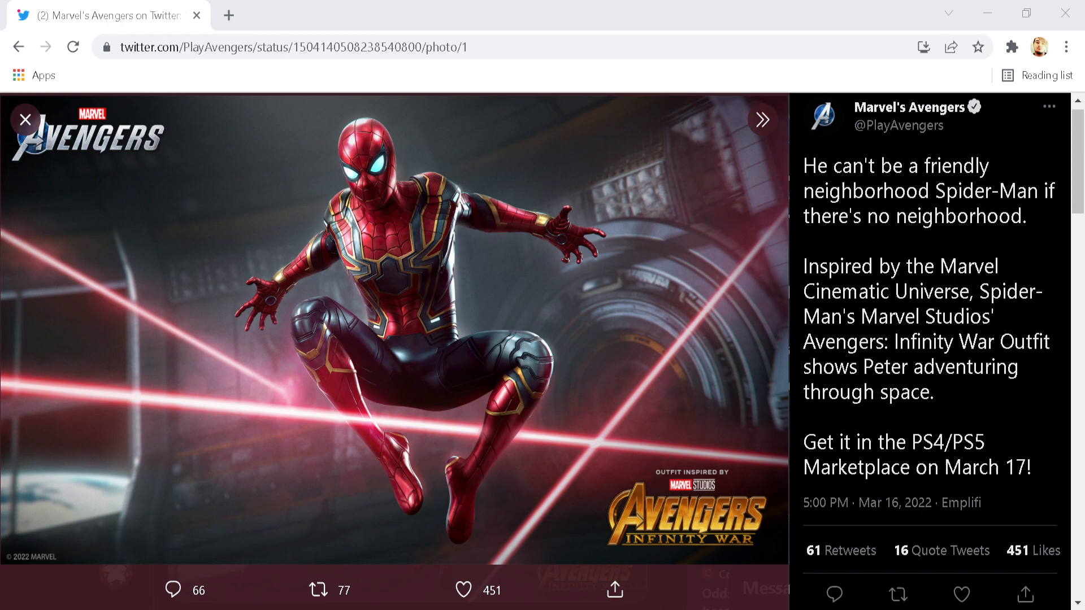
left_click(464, 590)
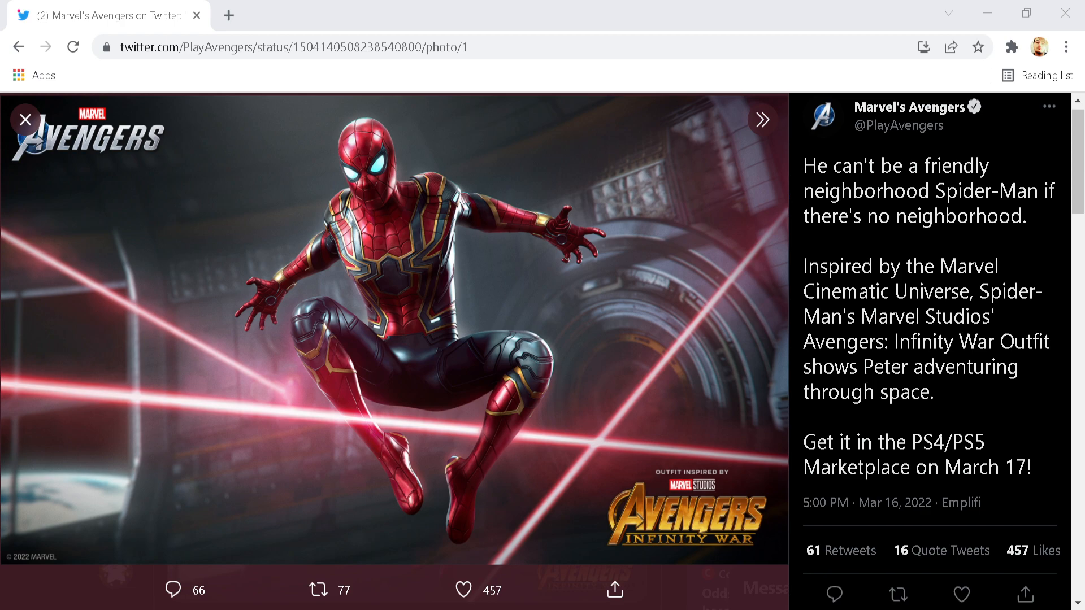
left_click(165, 590)
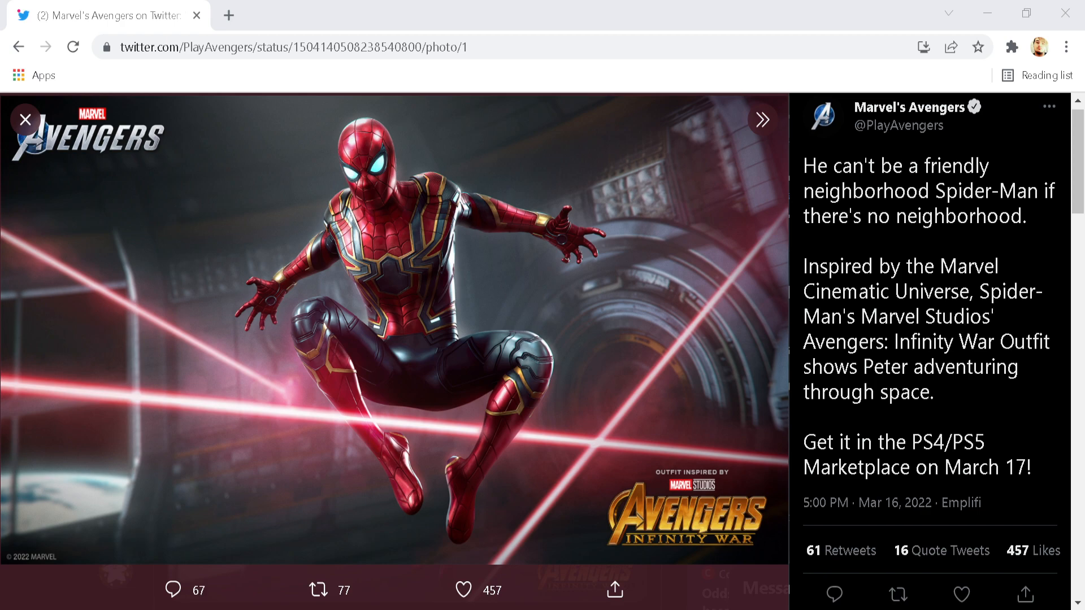